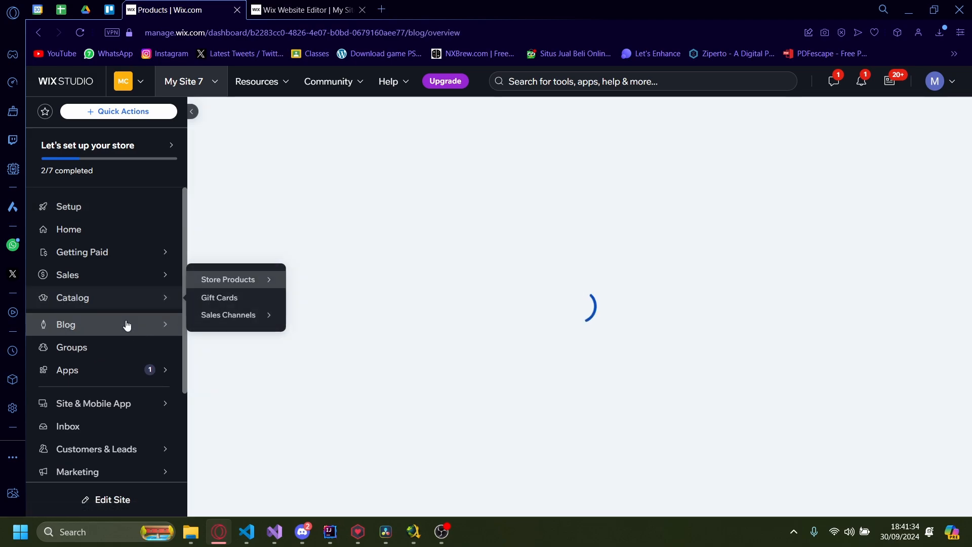
# Go to the Blog Overview page from the dashboard sidebar.
pyautogui.click(66, 324)
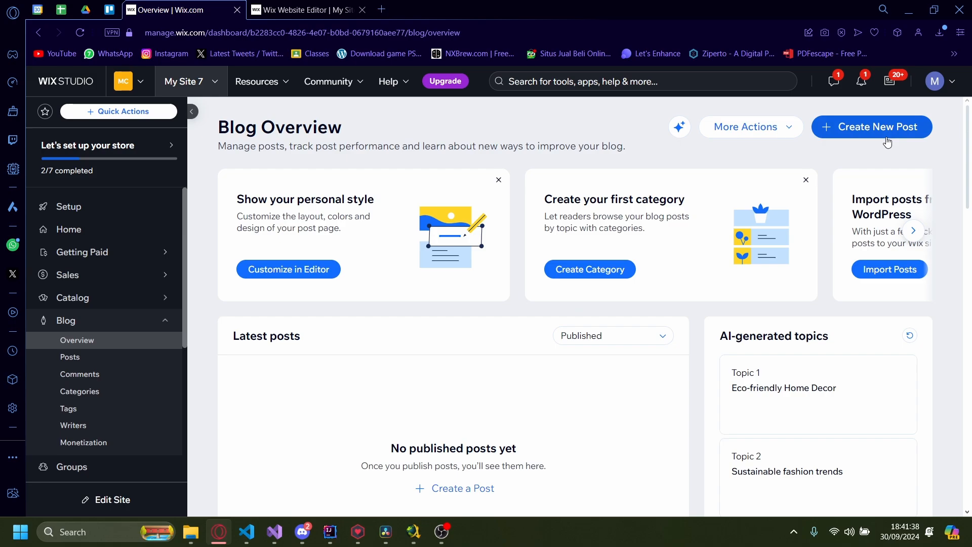
# Create a new post titled 'example' with 'youtube' as its body text.
pyautogui.click(872, 128)
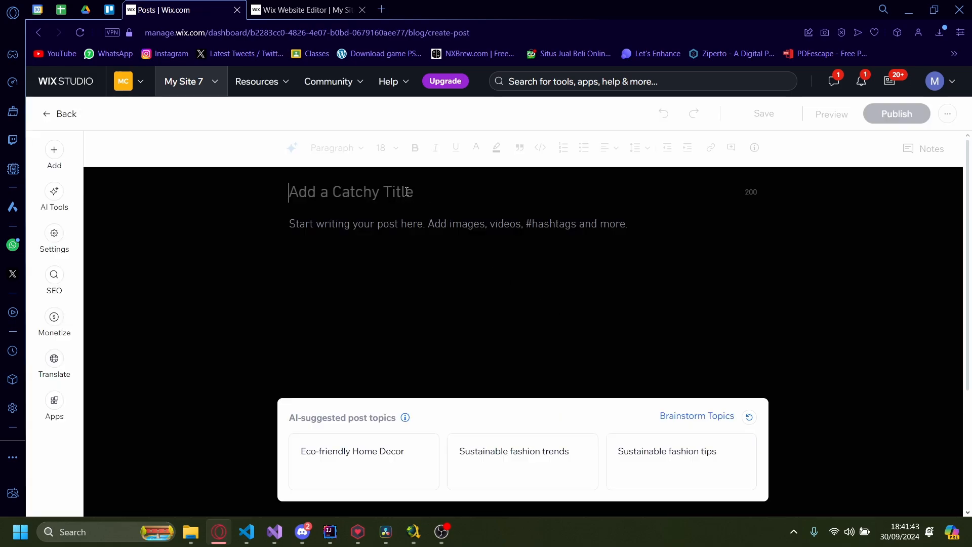
pyautogui.write('exampl;')
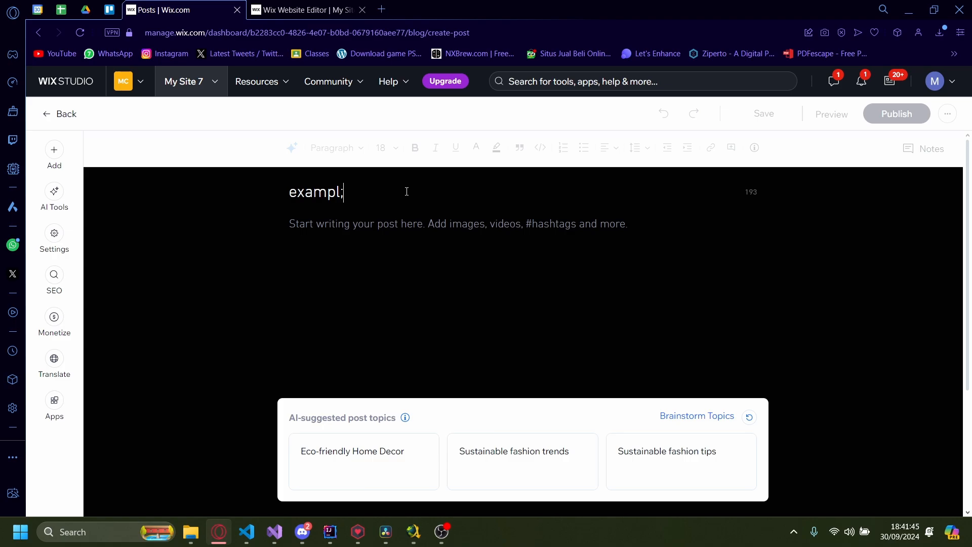
pyautogui.write('youtube')
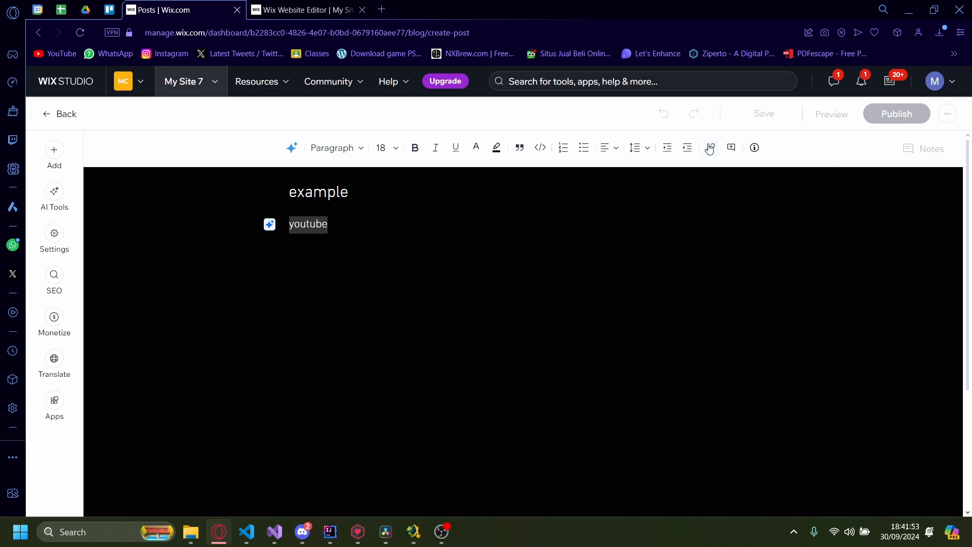
# Link the word 'youtube' to youtube.com and save the link.
pyautogui.click(710, 147)
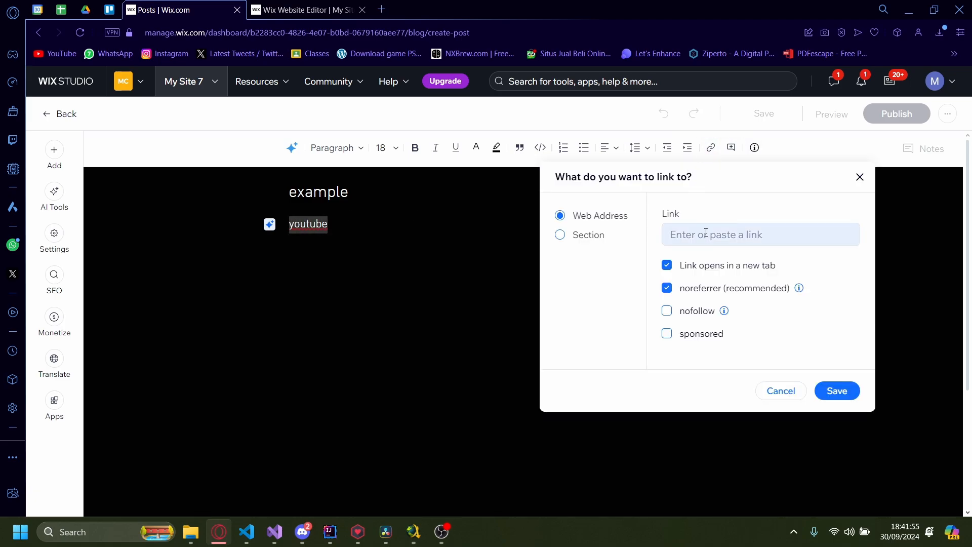
pyautogui.write('youtube.copm')
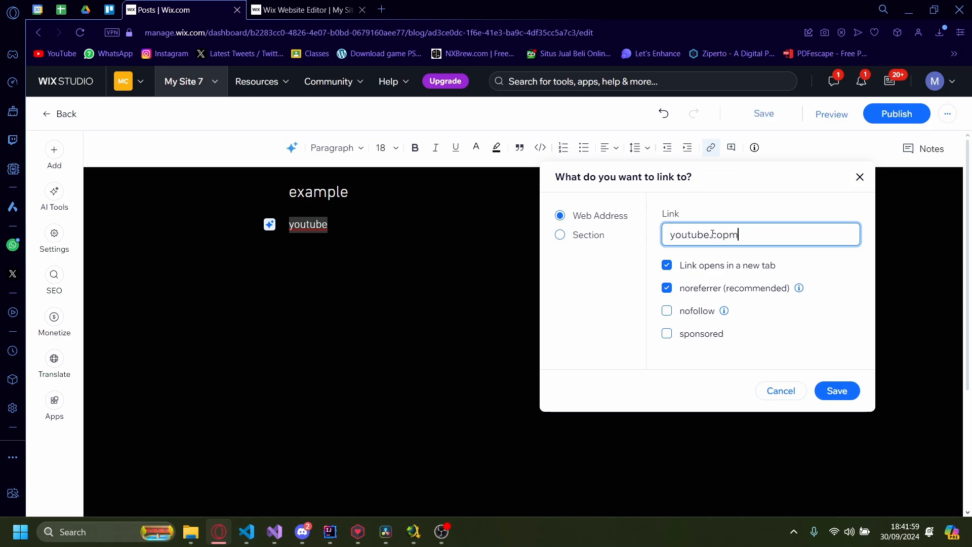
pyautogui.press('Backspace')
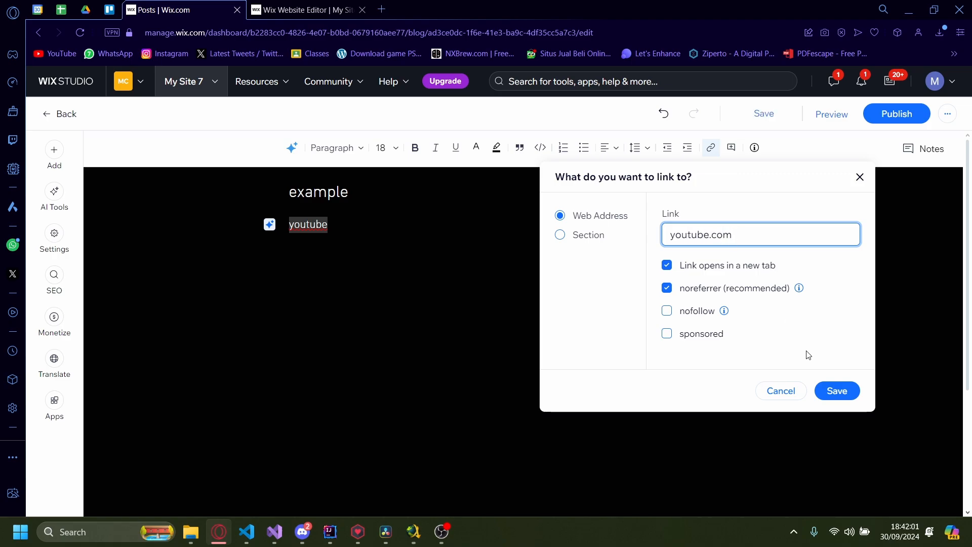
pyautogui.click(837, 391)
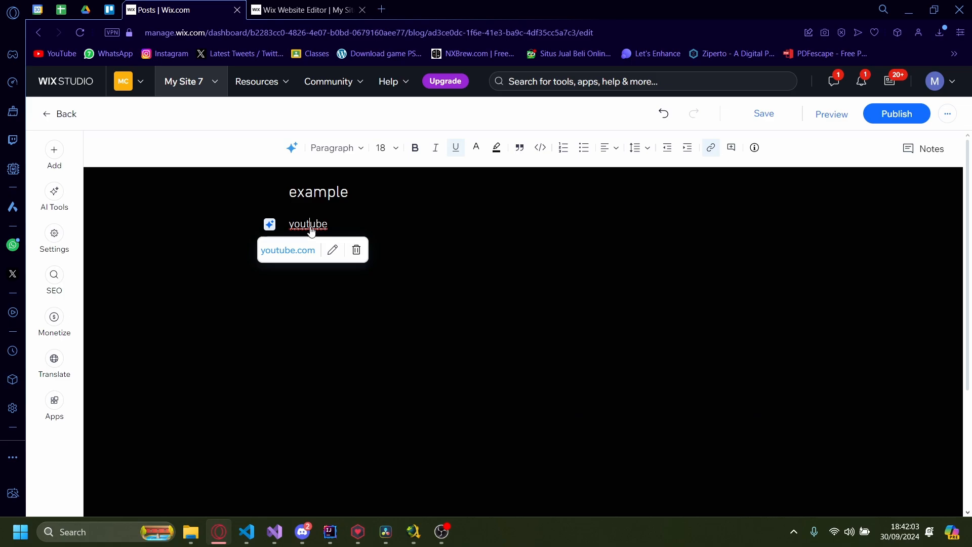